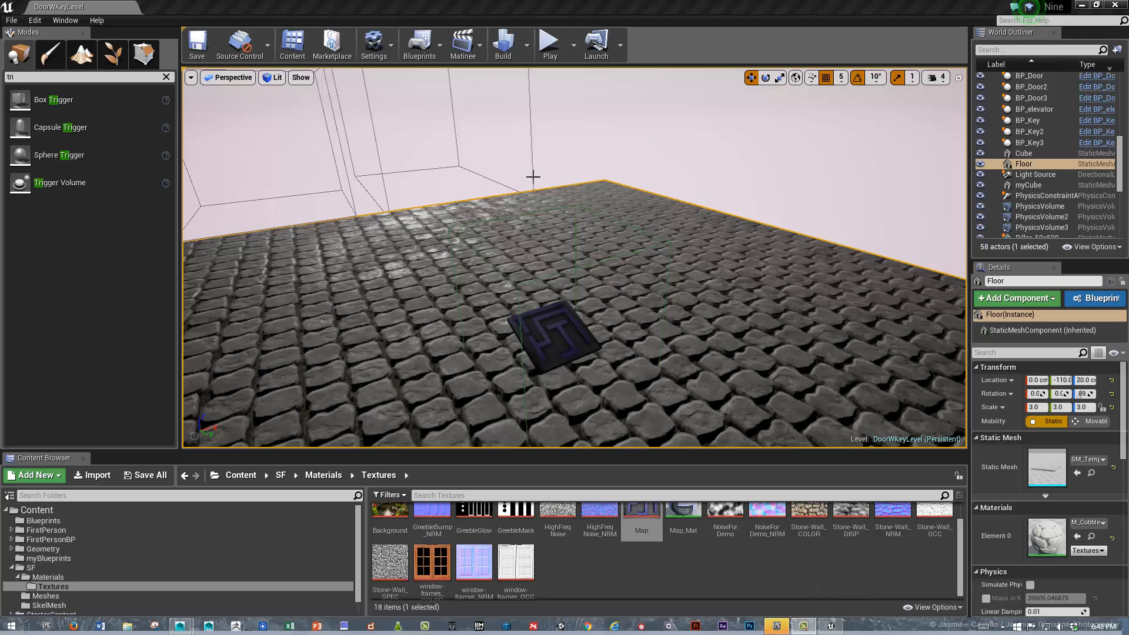
pyautogui.moveTo(790, 240)
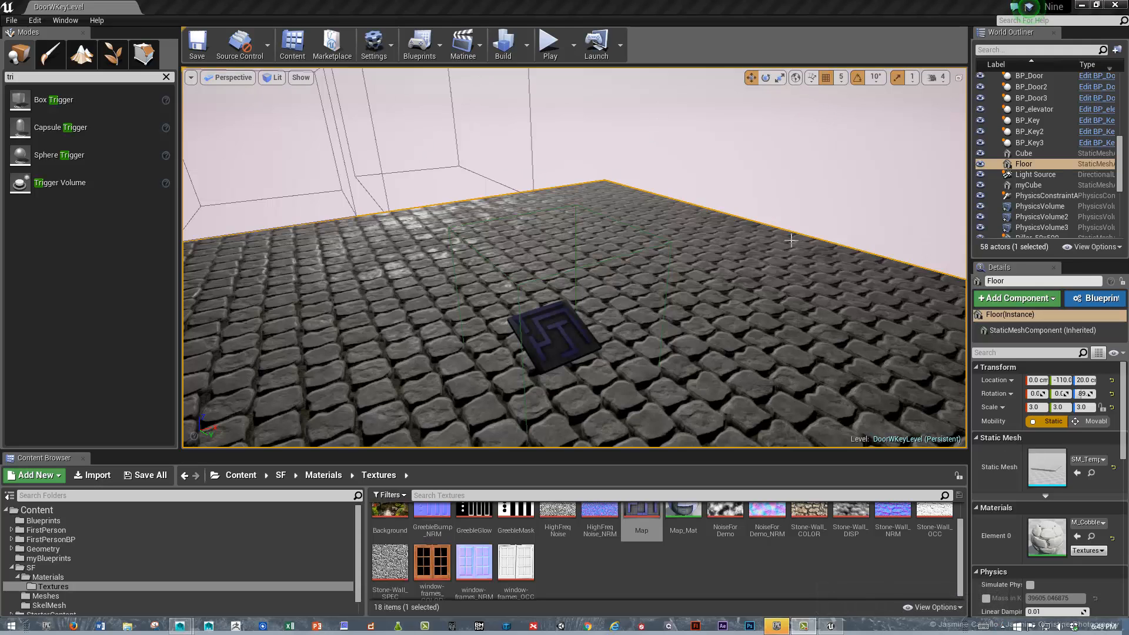
pyautogui.moveTo(871, 127)
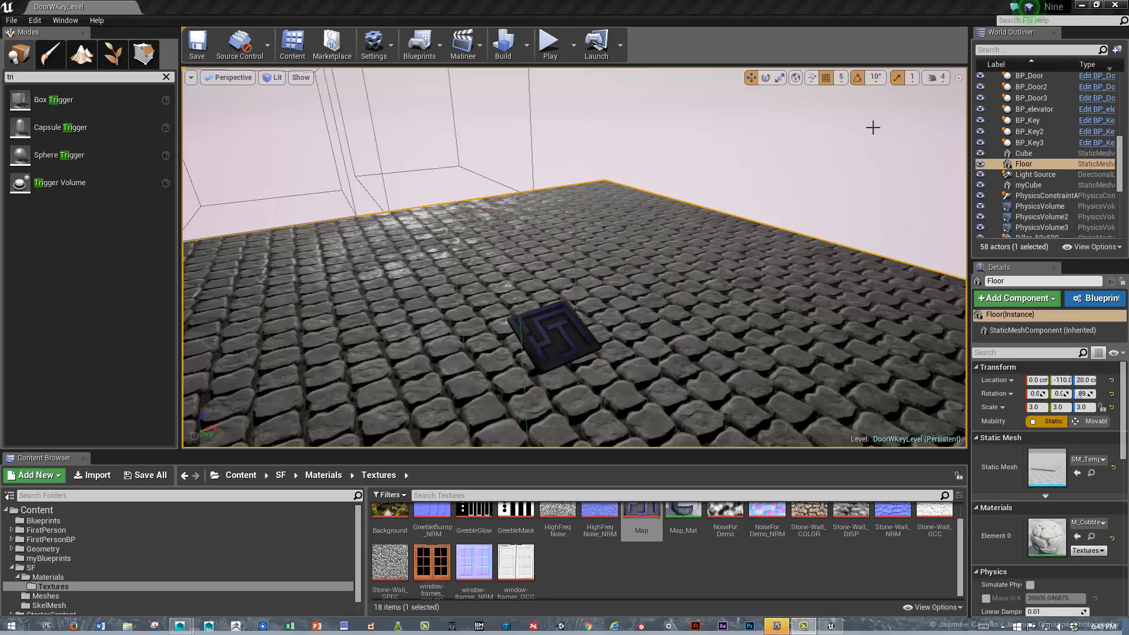
pyautogui.moveTo(578, 373)
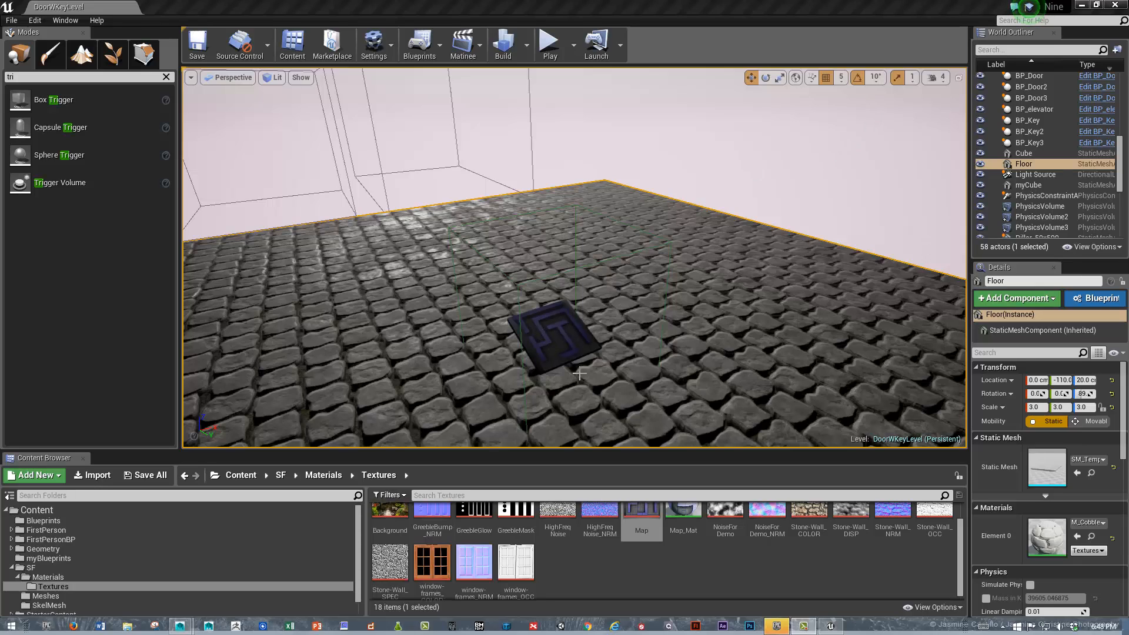
pyautogui.moveTo(821, 149)
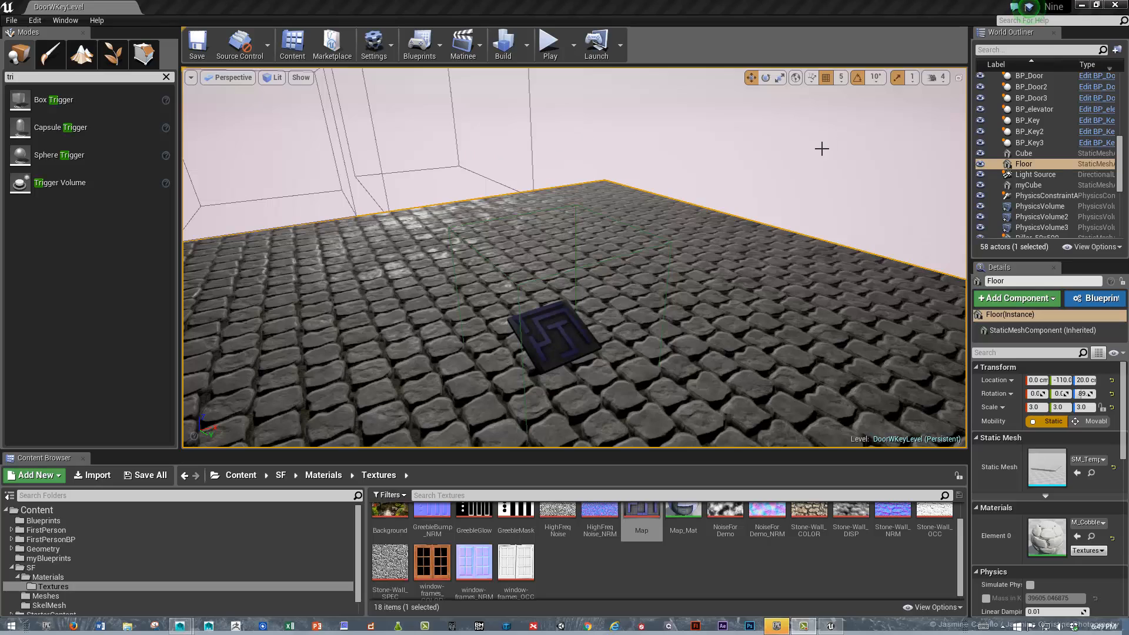
pyautogui.moveTo(883, 124)
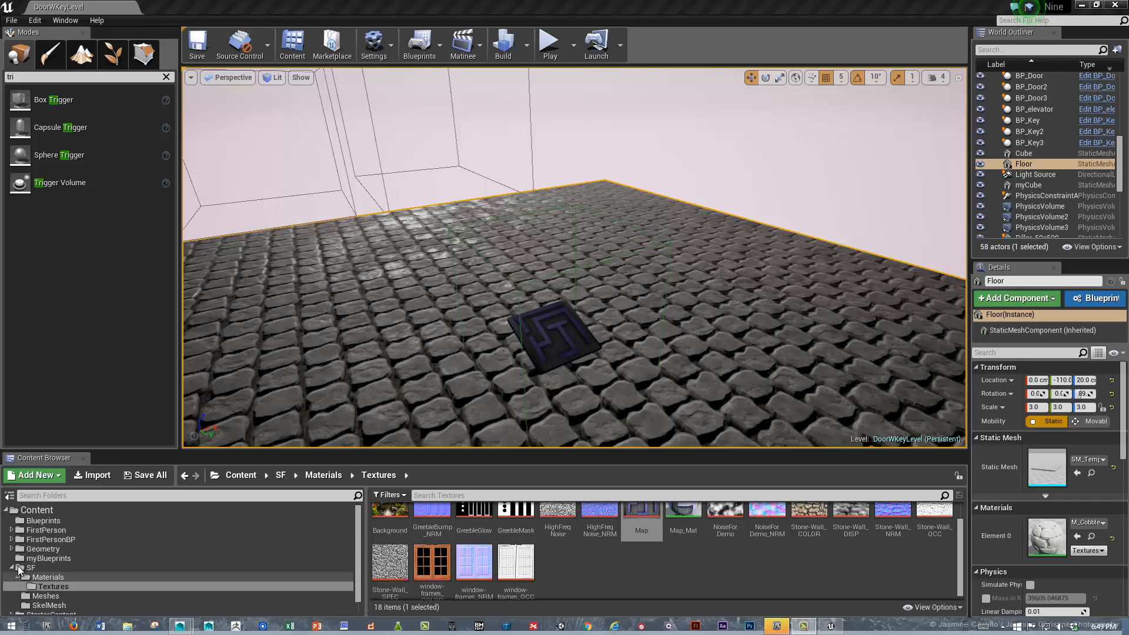
# - Open the MyUI widget blueprint from the SF > UI content folder in the Designer
pyautogui.click(280, 474)
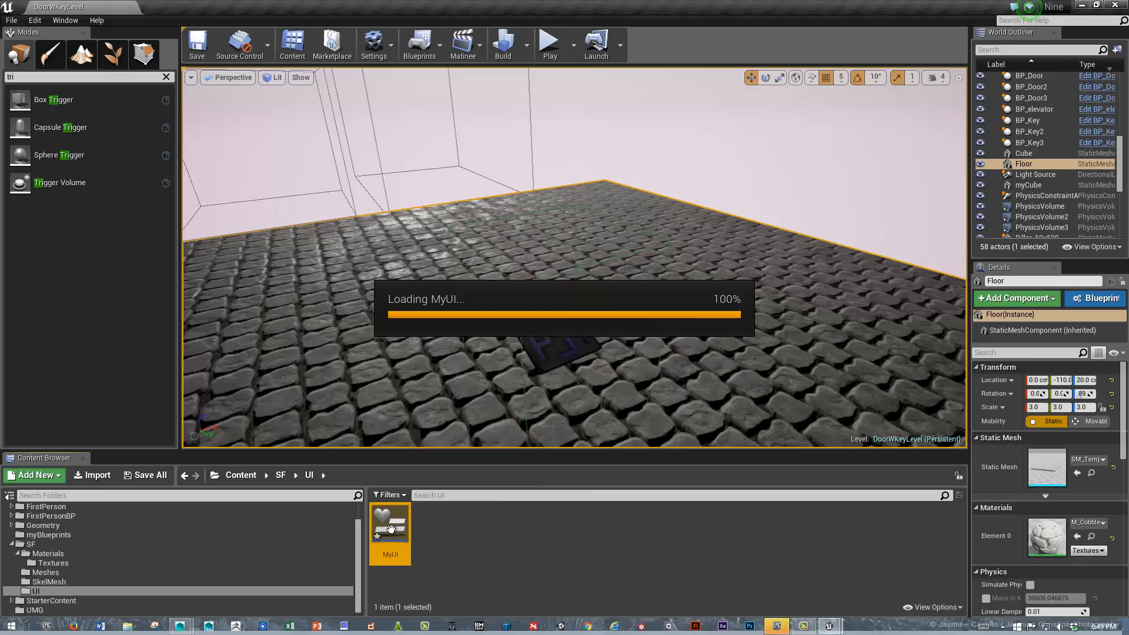
pyautogui.doubleClick(389, 518)
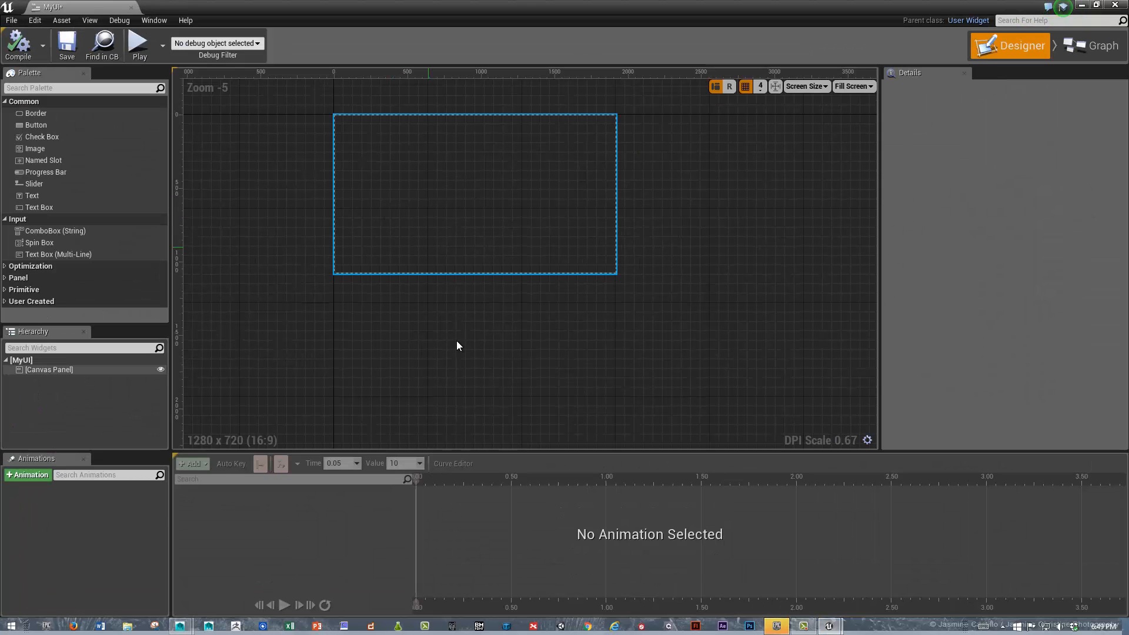
# - Scroll the Palette to reach the Text and Image widgets for the canvas
pyautogui.scroll(3)
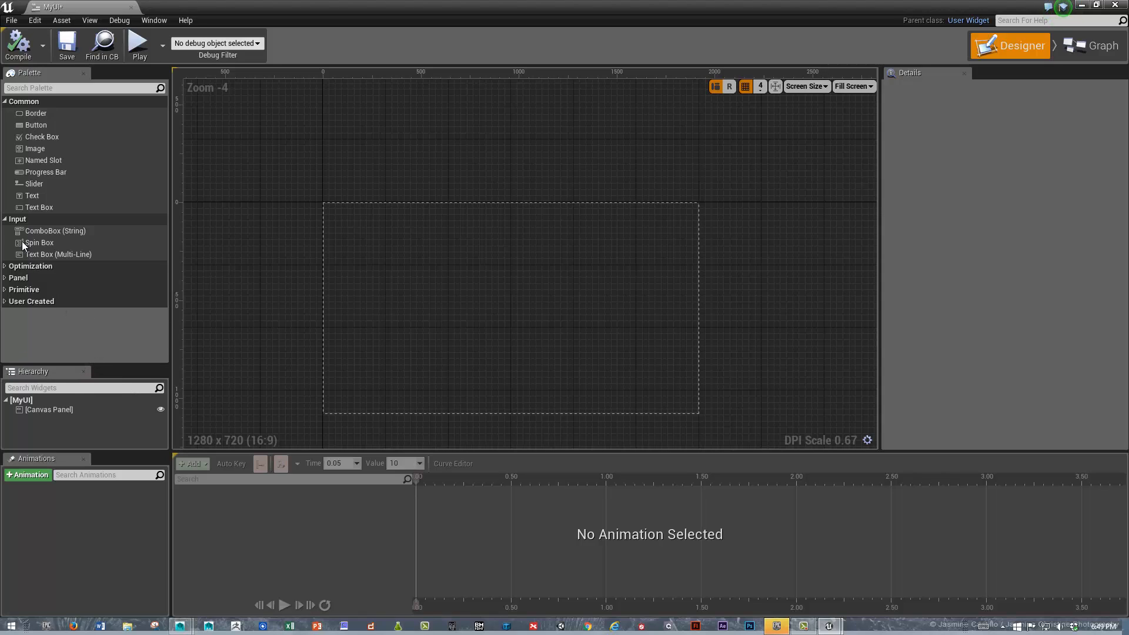
pyautogui.moveTo(32, 195)
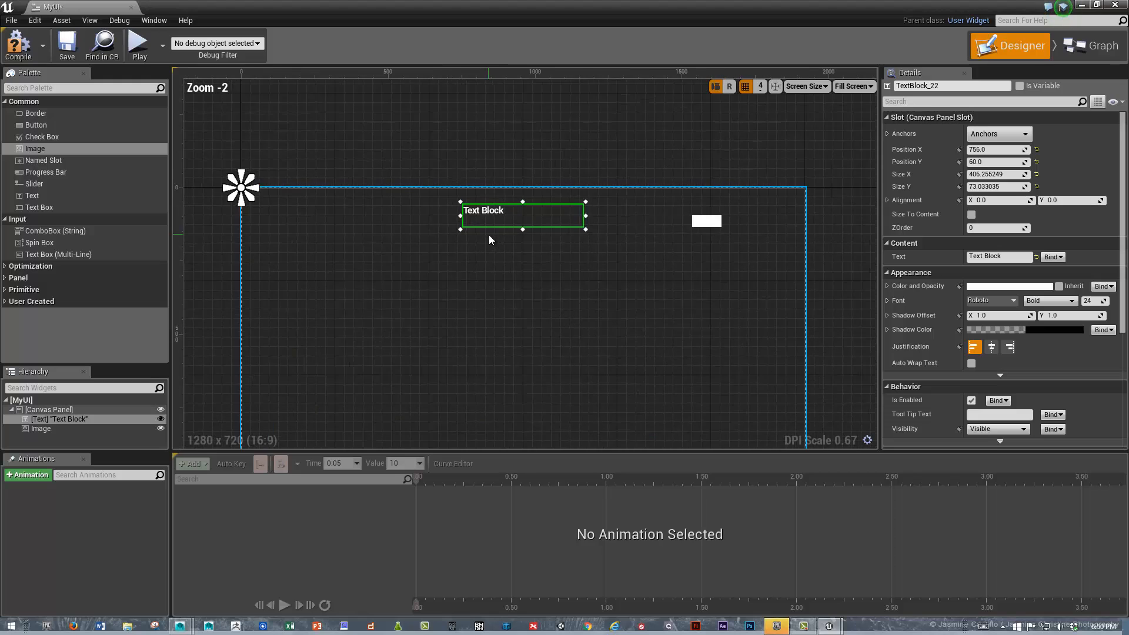
# - Centre-justify the Text Block's text at font size 36 in the Details panel
pyautogui.scroll(3)
pyautogui.write('36')
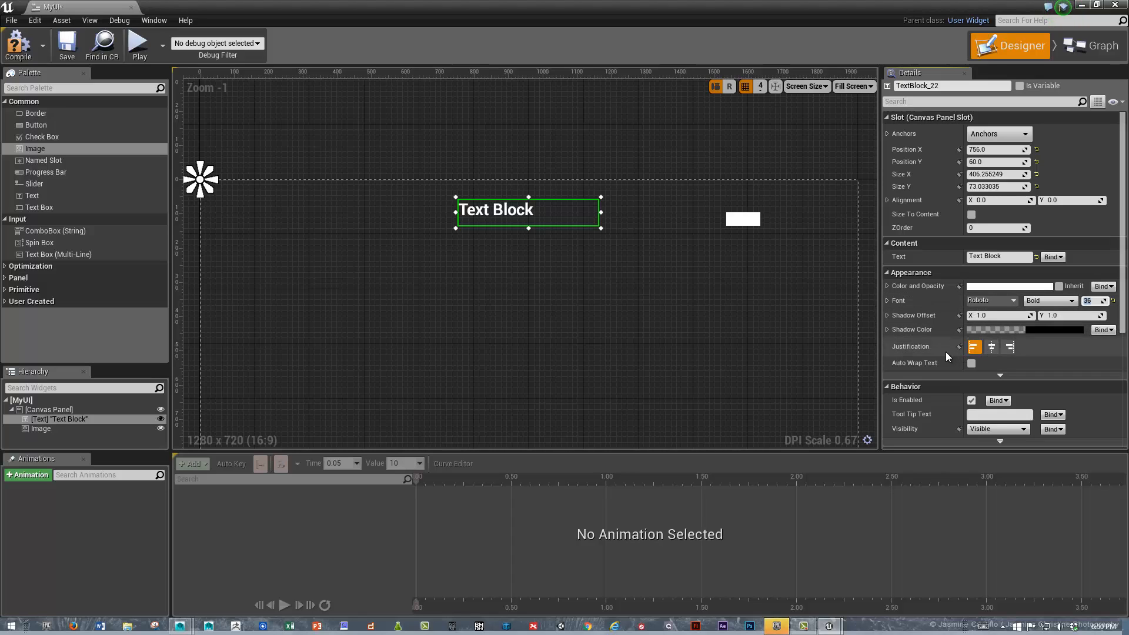
pyautogui.click(991, 345)
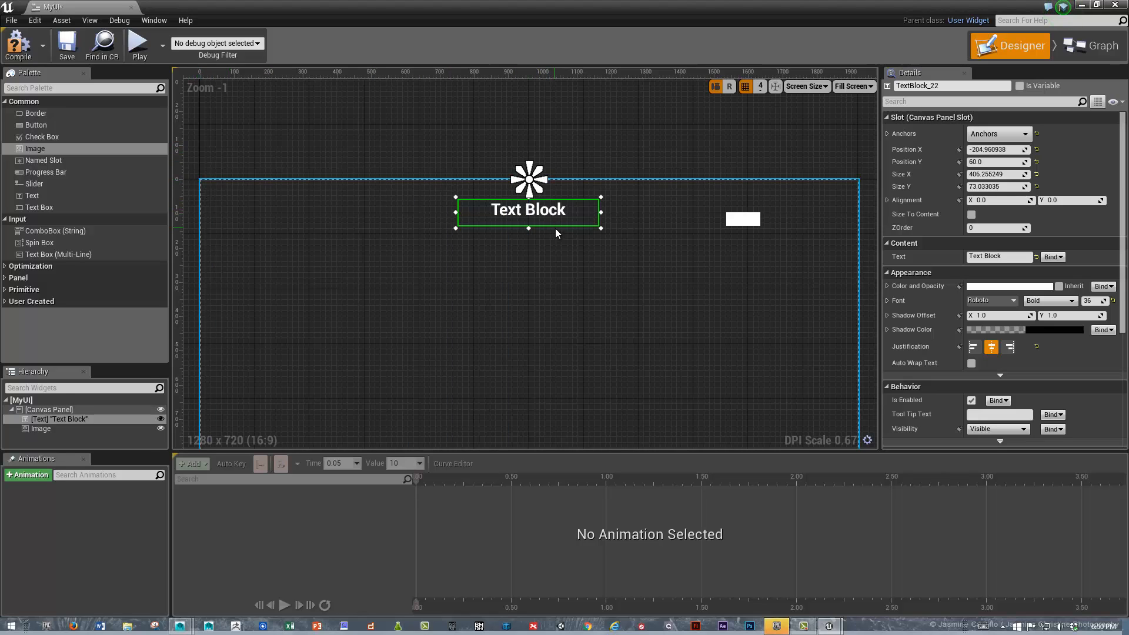
# - Assign the Map texture from the Textures folder as the selected Image's brush
pyautogui.click(742, 219)
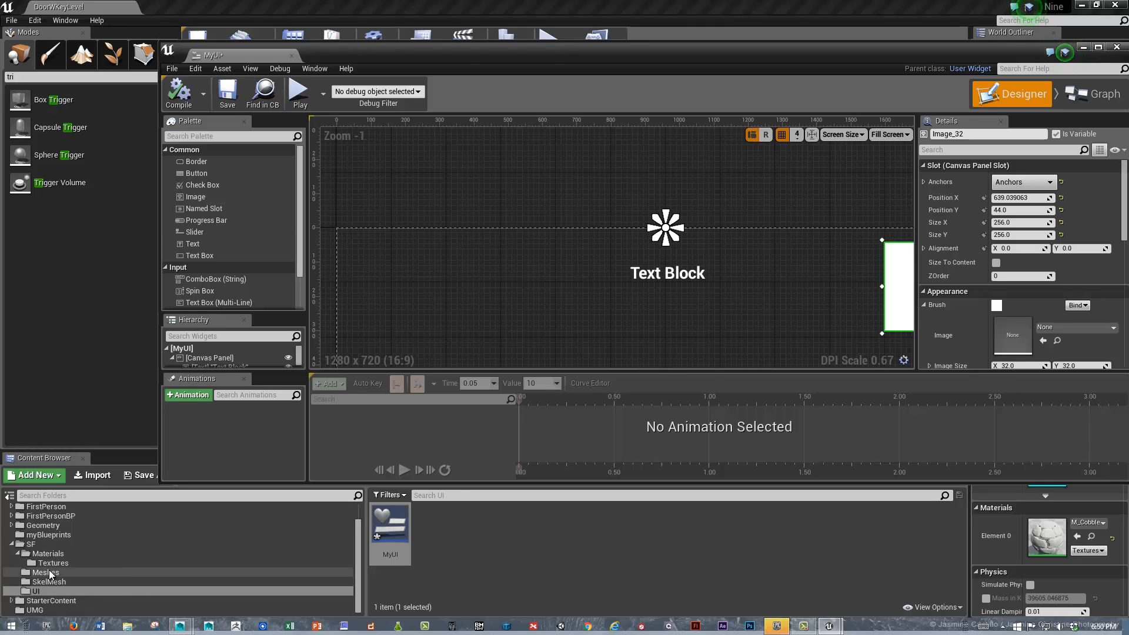
pyautogui.click(53, 562)
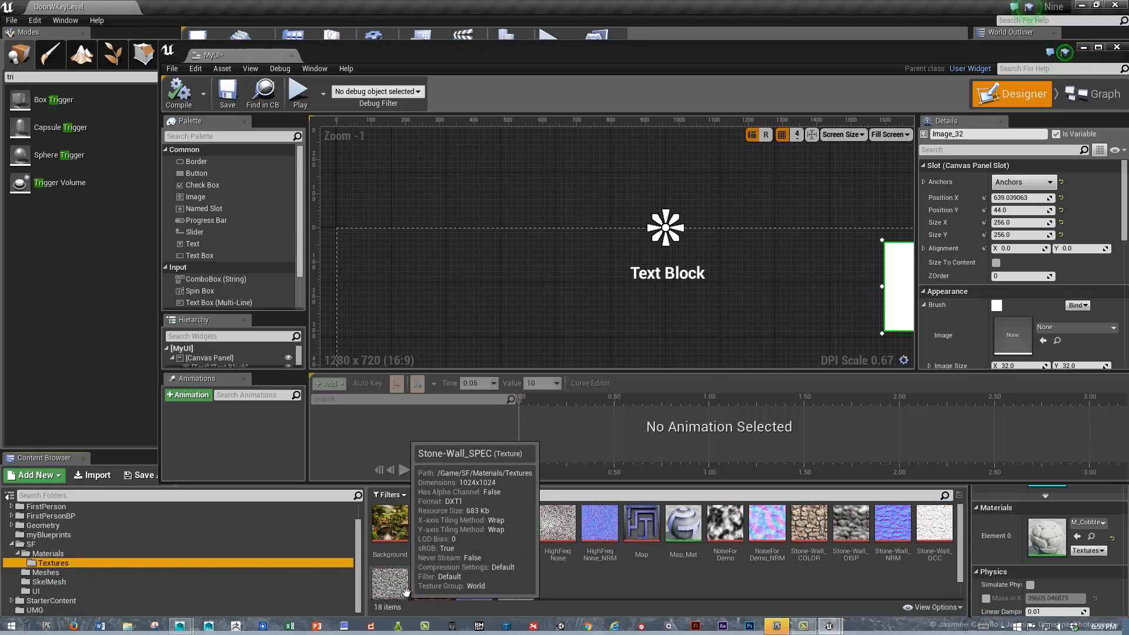
pyautogui.click(640, 522)
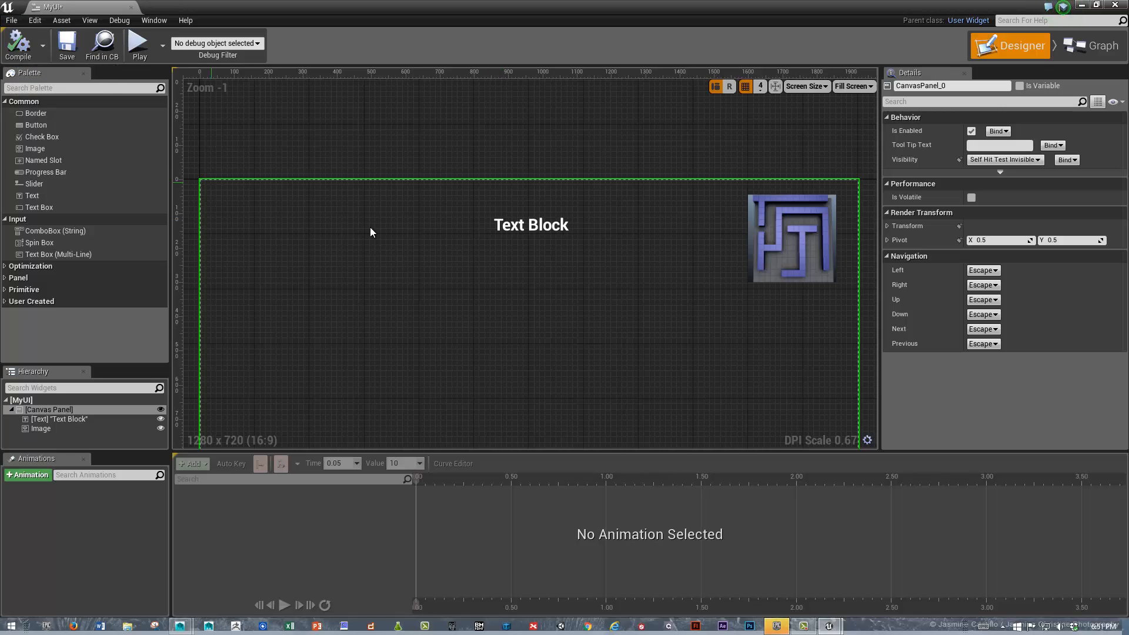
# - Bind the Text Block's text to GetText_0 returning a new MyUI_Text variable, then view the Event Graph
pyautogui.click(531, 225)
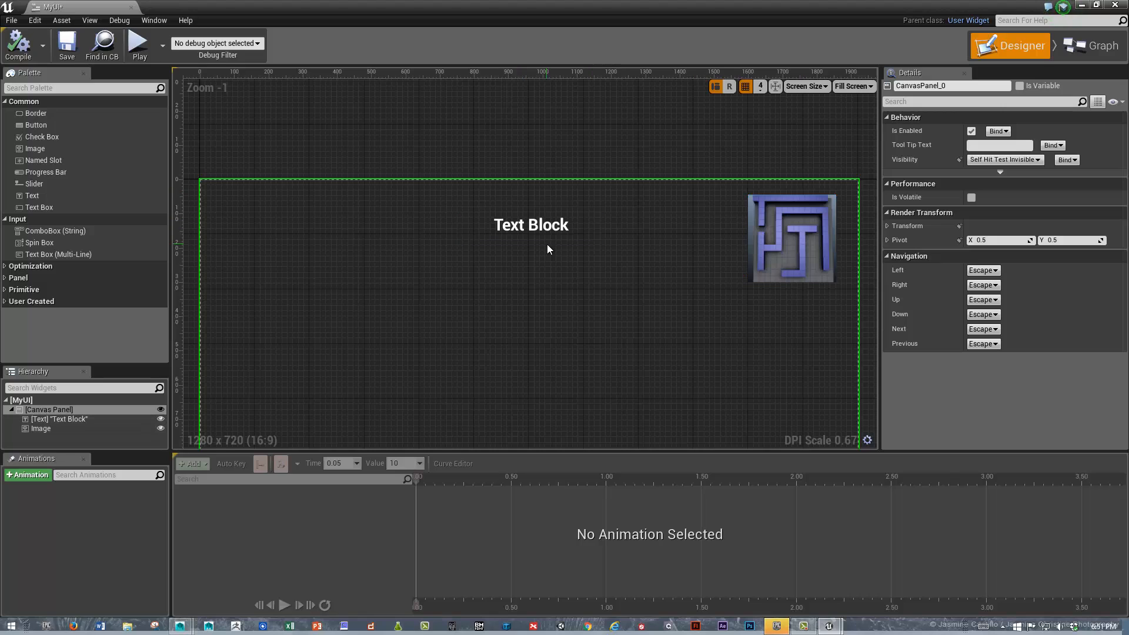
pyautogui.click(530, 224)
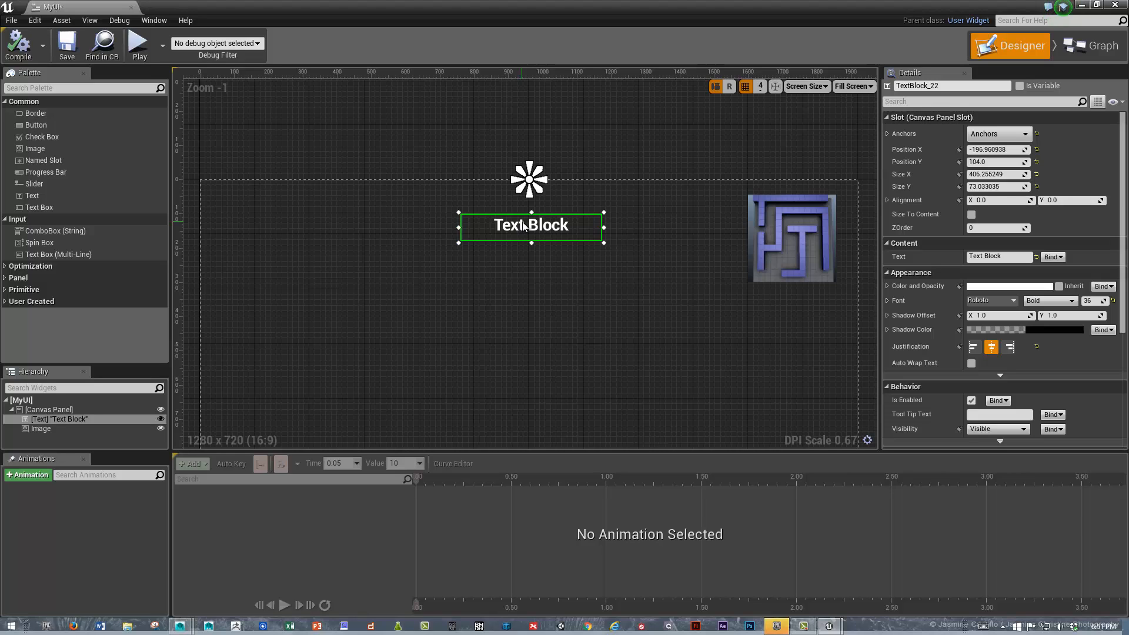
pyautogui.click(1089, 45)
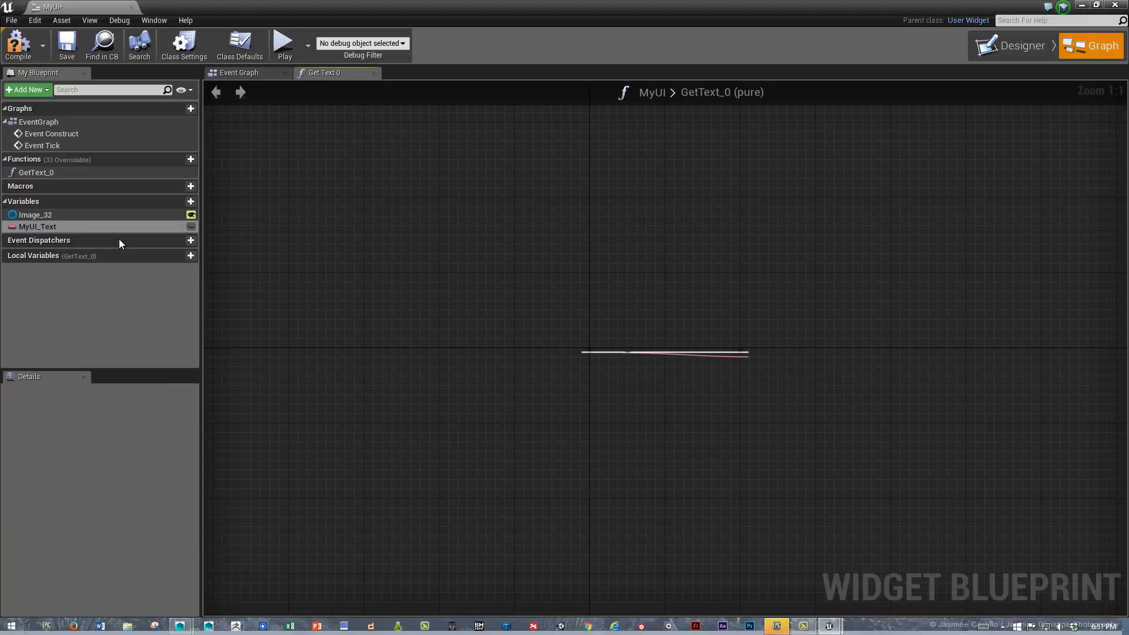
pyautogui.click(37, 225)
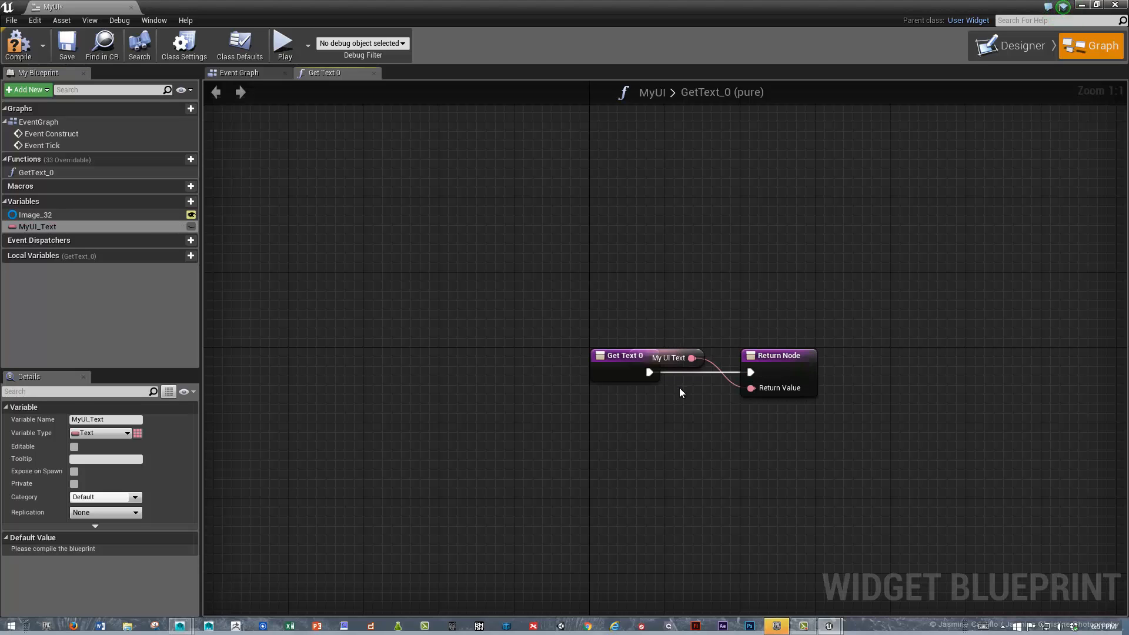
pyautogui.click(240, 73)
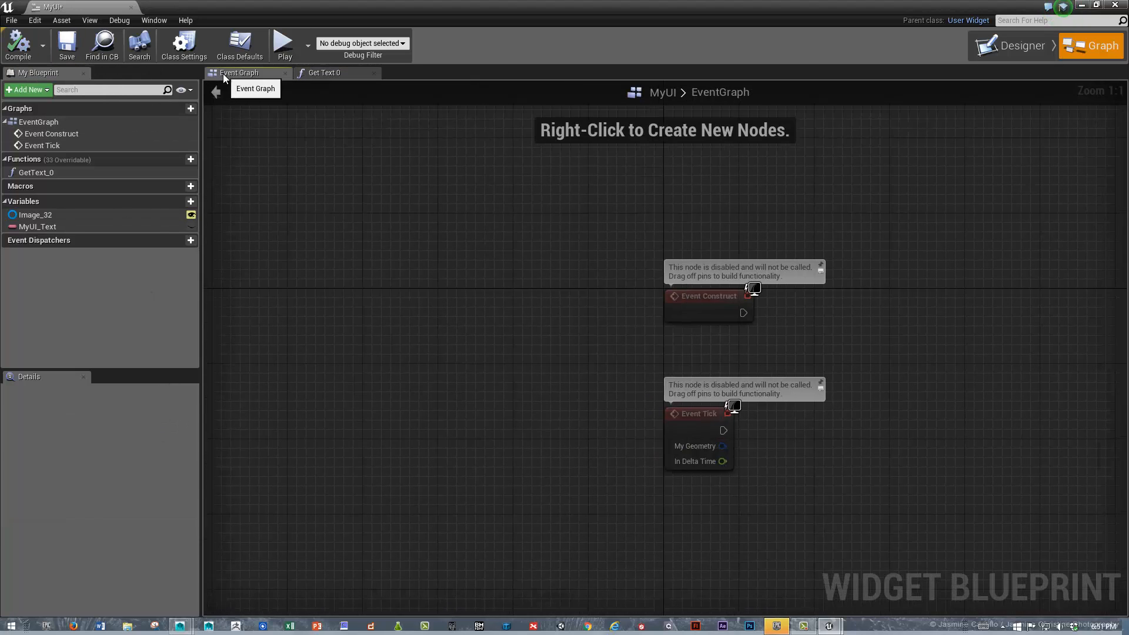
# - Bind the Image's visibility to a new myMapVisibility variable defaulting to Visible and compile
pyautogui.click(1017, 46)
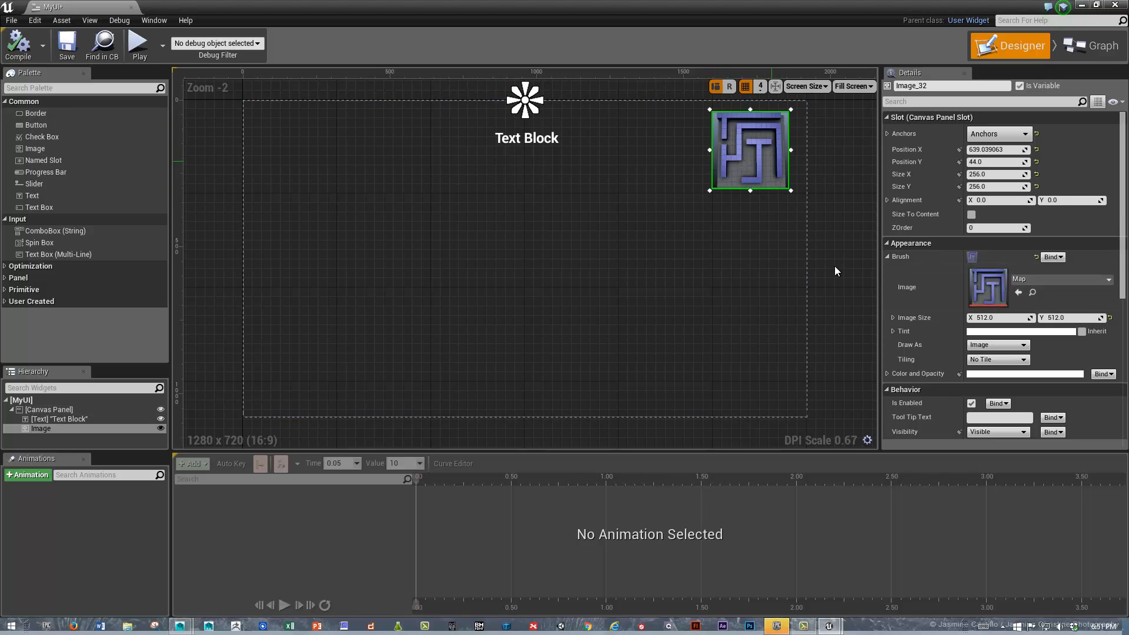
pyautogui.scroll(-3)
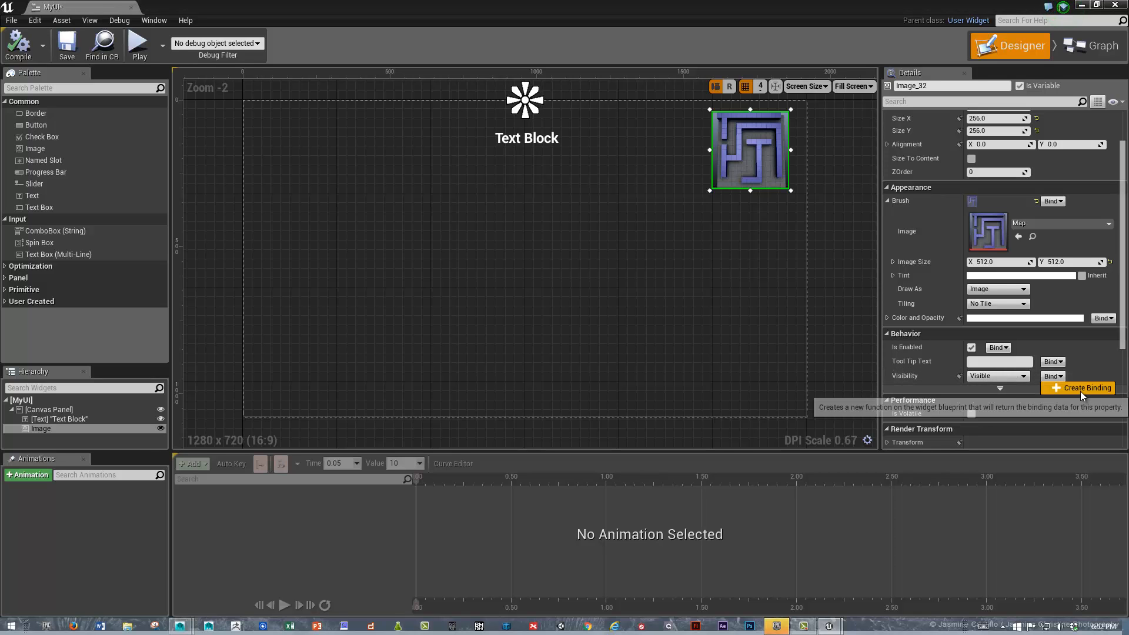
pyautogui.click(1081, 387)
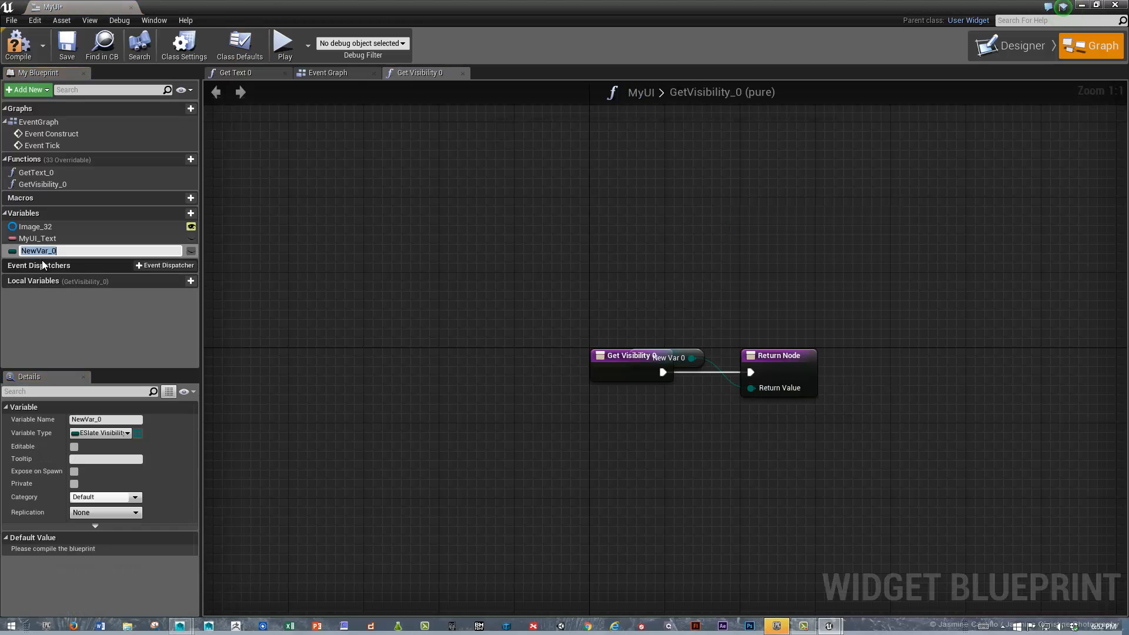
pyautogui.write('myMapVisibility')
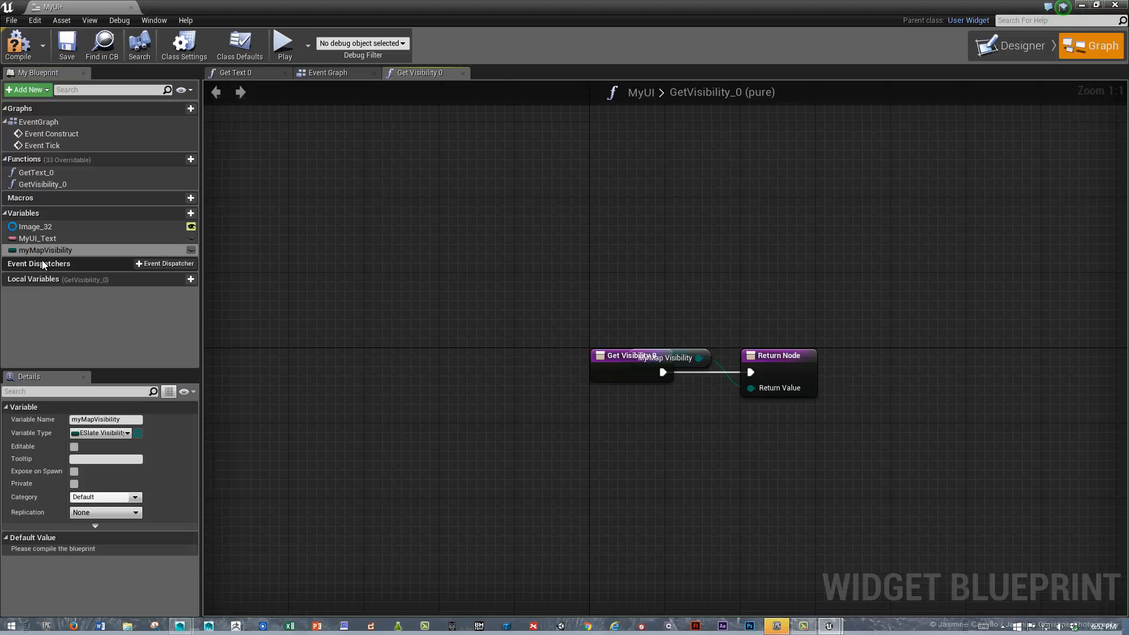
pyautogui.moveTo(680, 350)
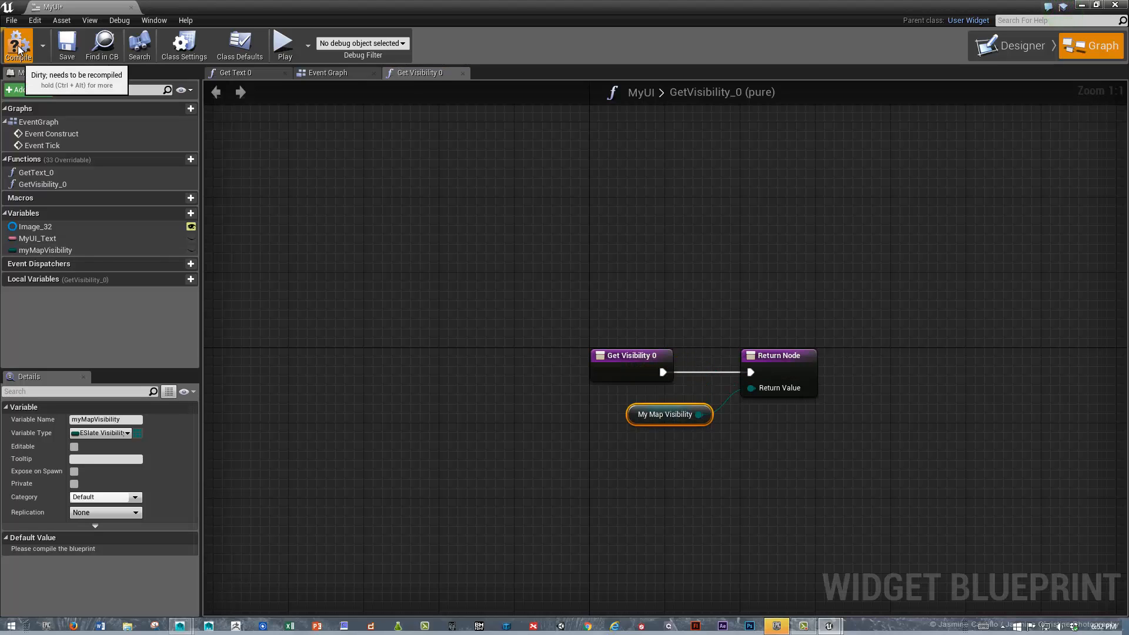
pyautogui.click(18, 43)
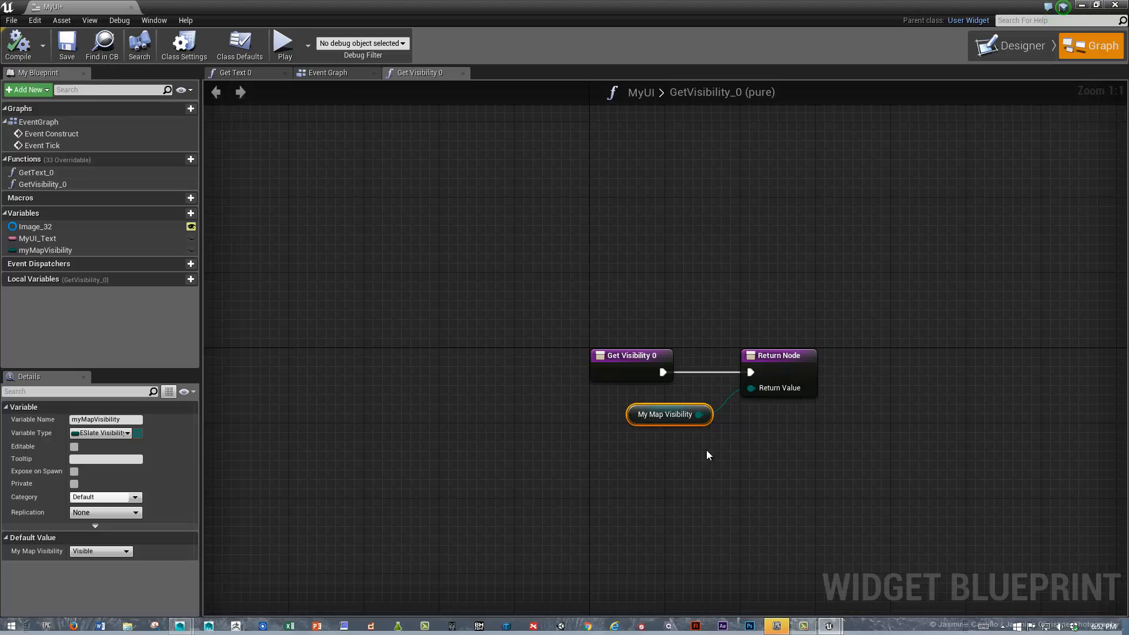
pyautogui.moveTo(33, 575)
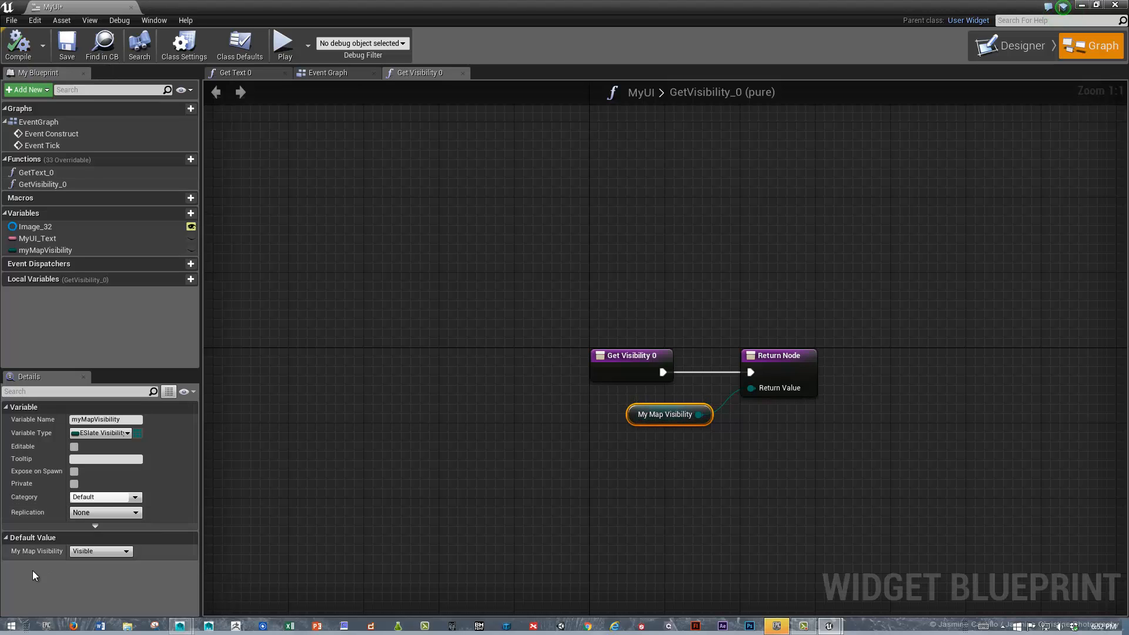
pyautogui.click(100, 550)
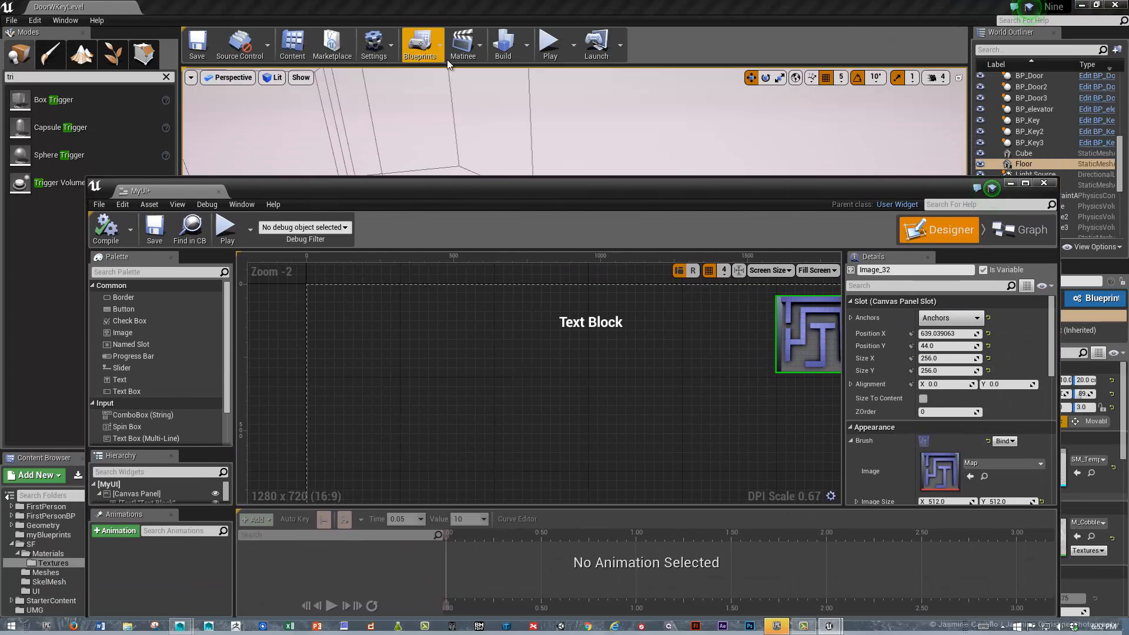
# - Open the DoorWKeyLevel level blueprint's event graph from the Blueprints toolbar menu
pyautogui.click(421, 45)
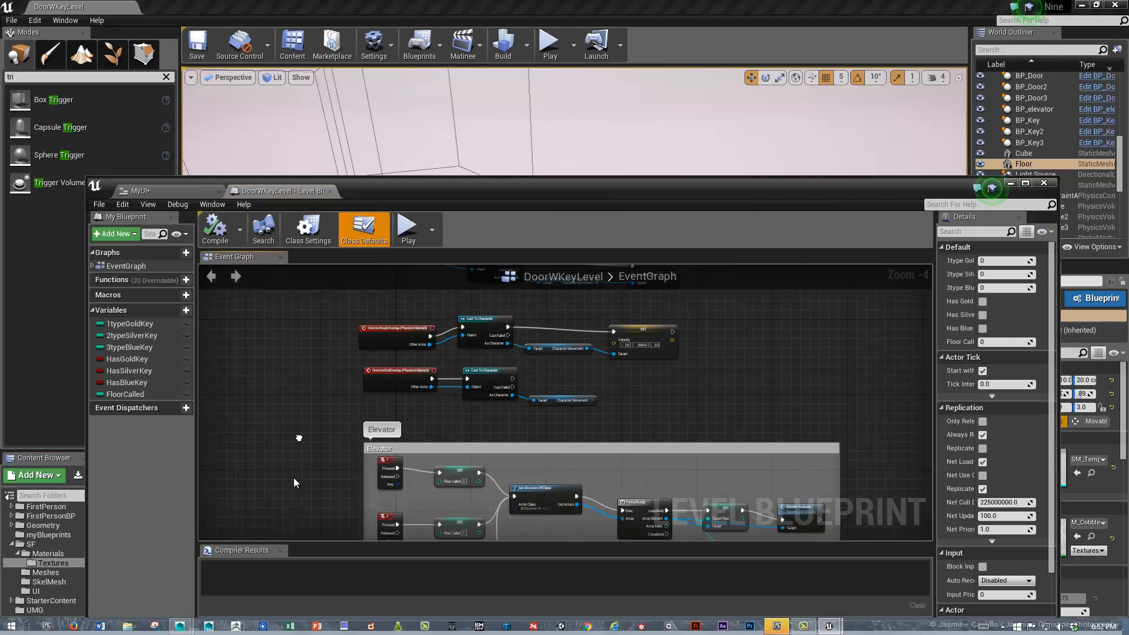
pyautogui.scroll(-3)
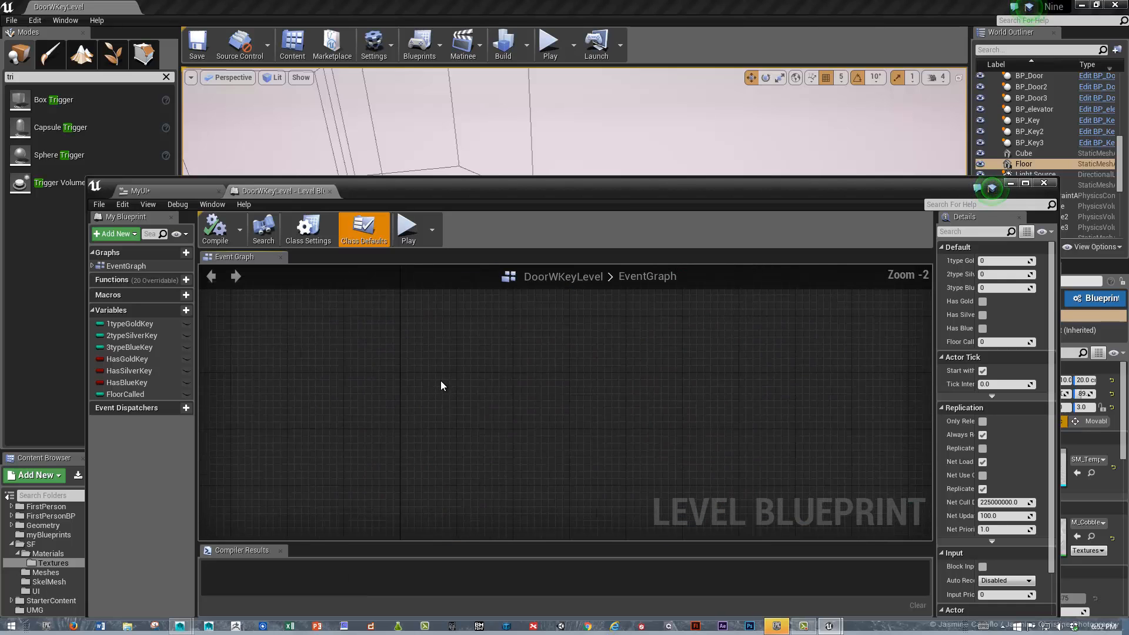
pyautogui.moveTo(383, 376)
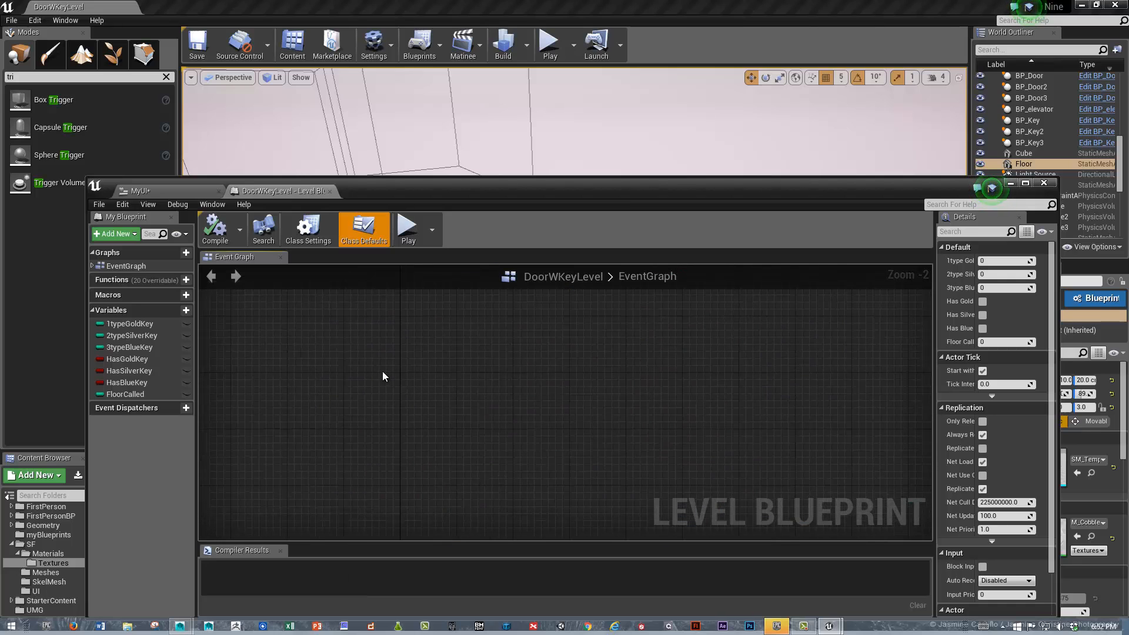
# - Add a Create Widget node after Event BeginPlay with its class set to MyUI
pyautogui.rightClick(383, 366)
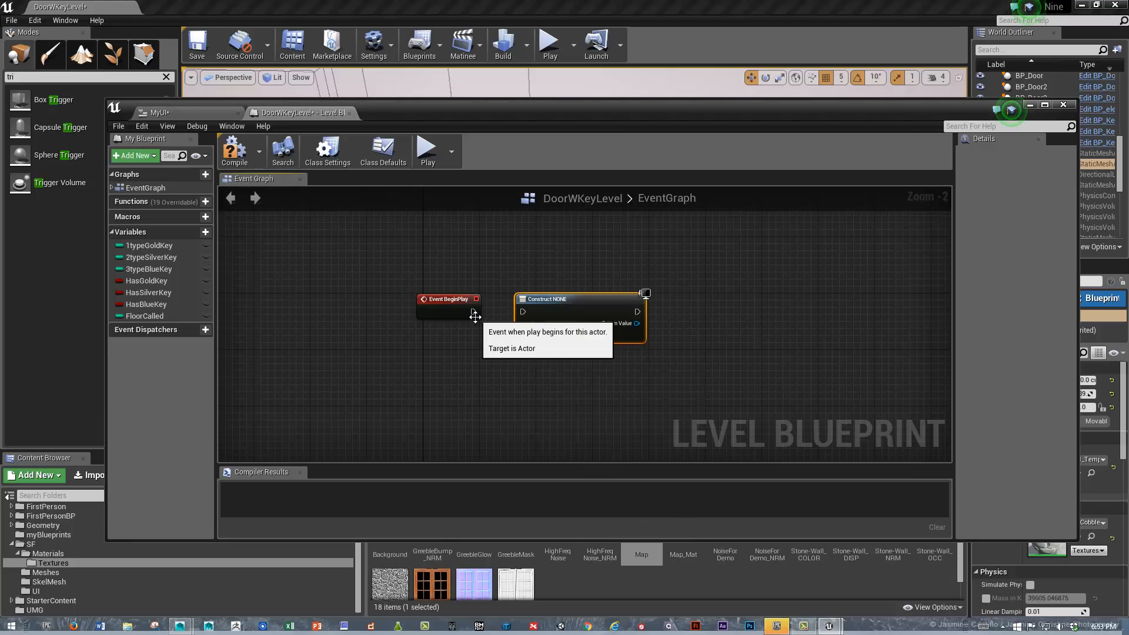
pyautogui.click(560, 323)
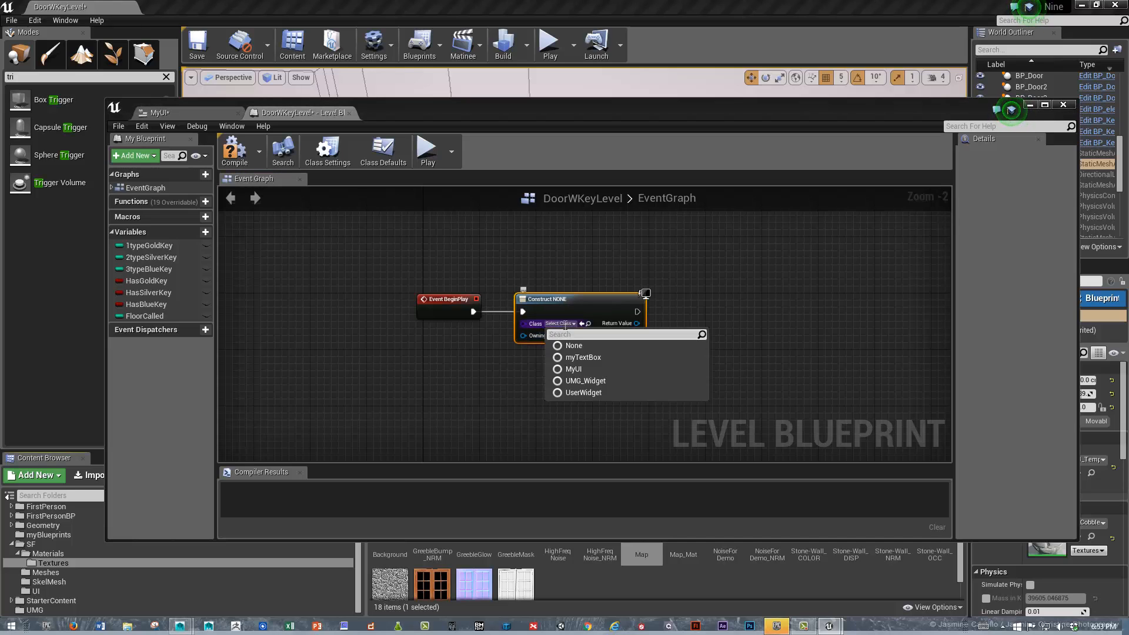
pyautogui.click(572, 368)
pyautogui.write('MyGreatUI')
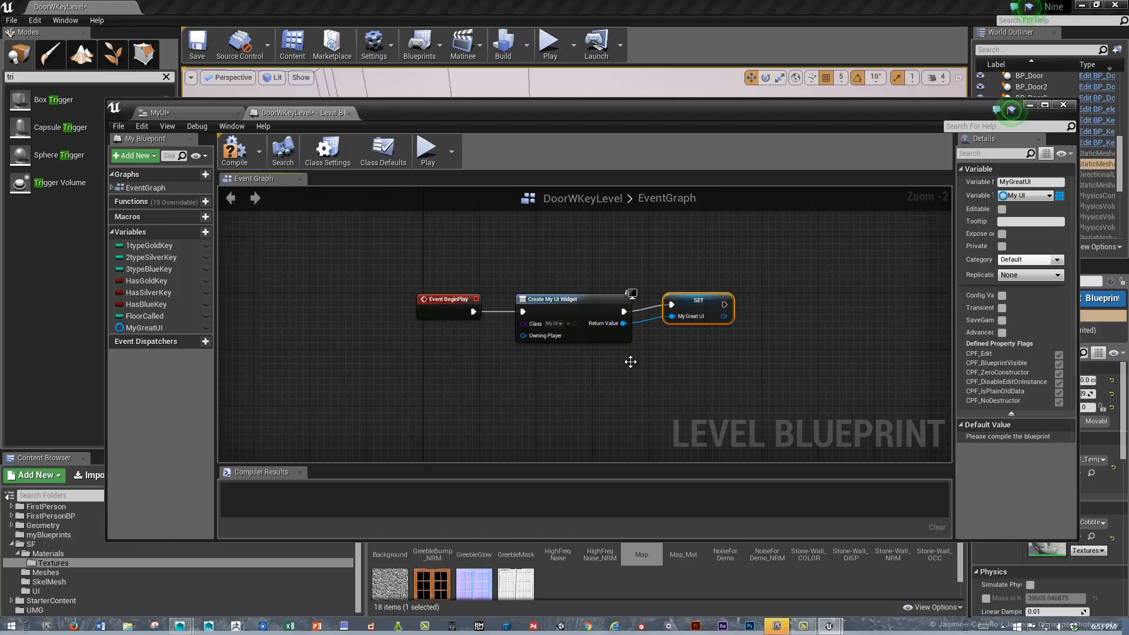
pyautogui.moveTo(841, 332)
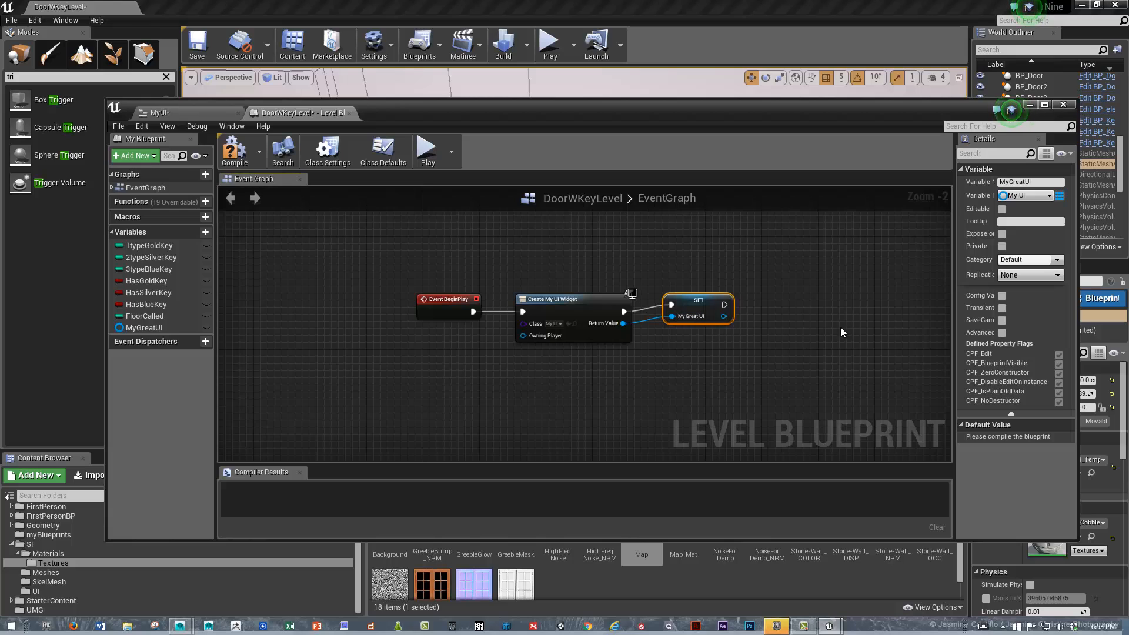
pyautogui.moveTo(794, 315)
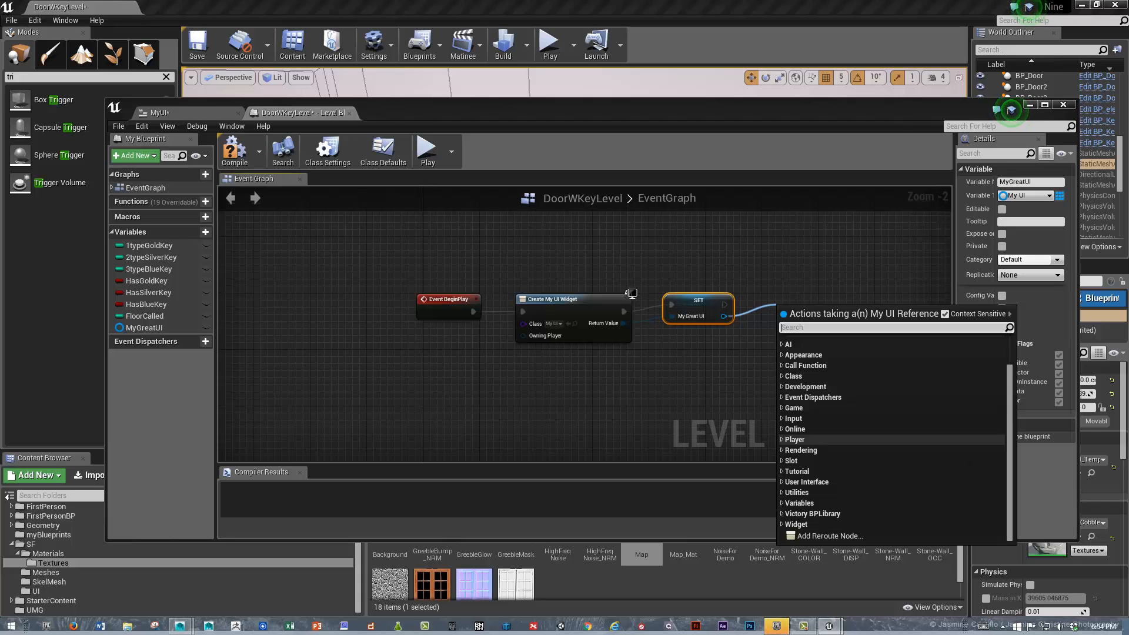
# - Add an Add to Viewport node targeting the stored MyGreatUI widget after the SET node
pyautogui.write('a')
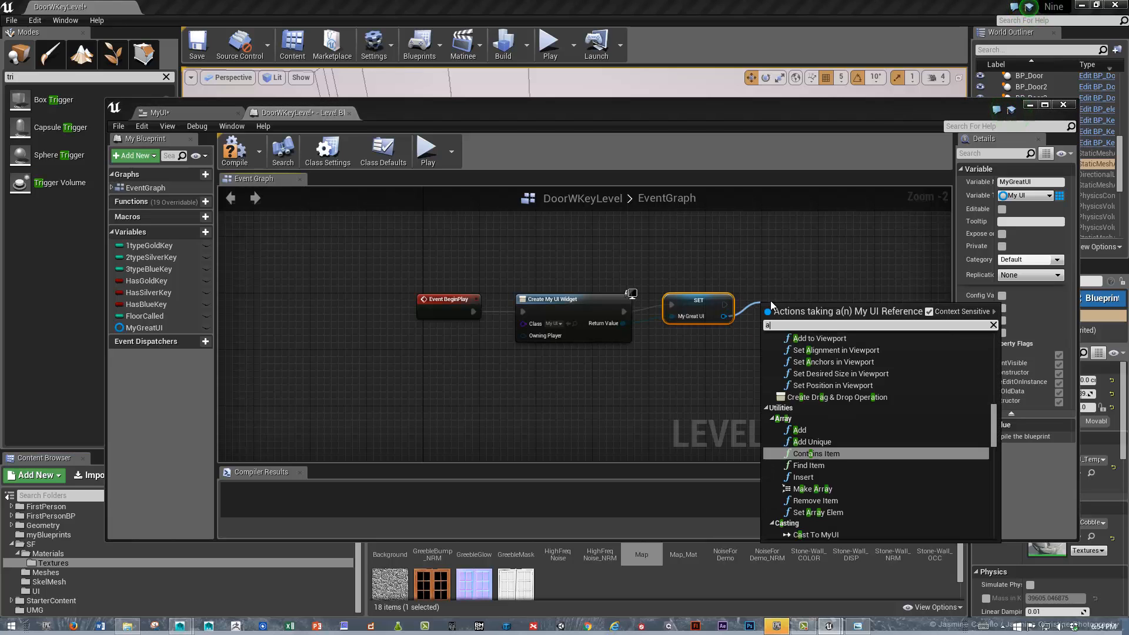
pyautogui.click(818, 337)
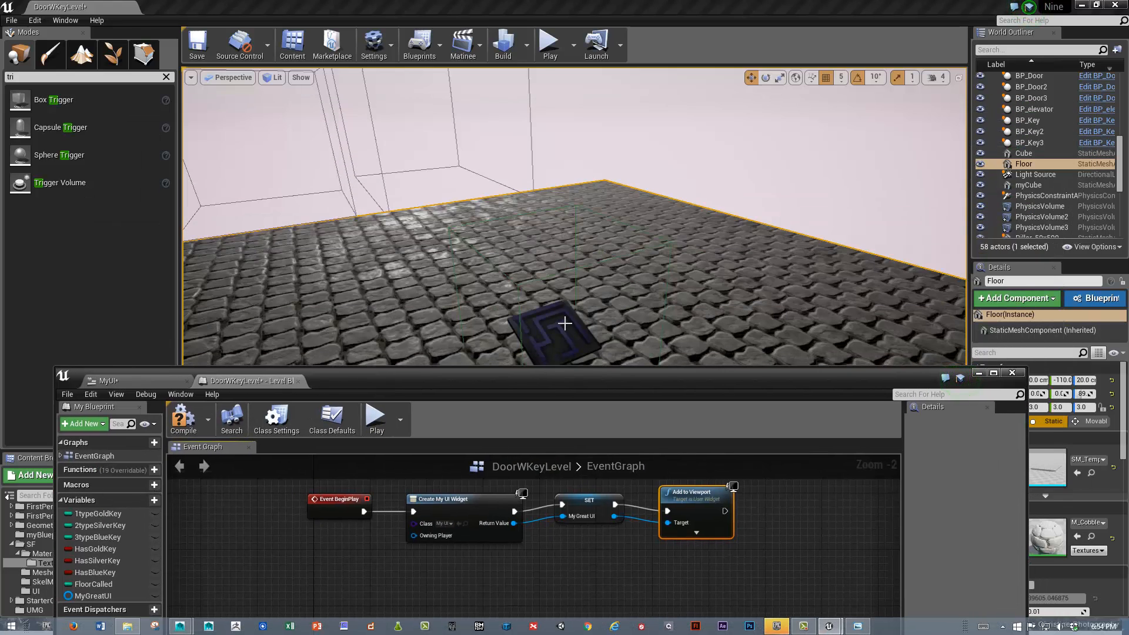
pyautogui.moveTo(563, 327)
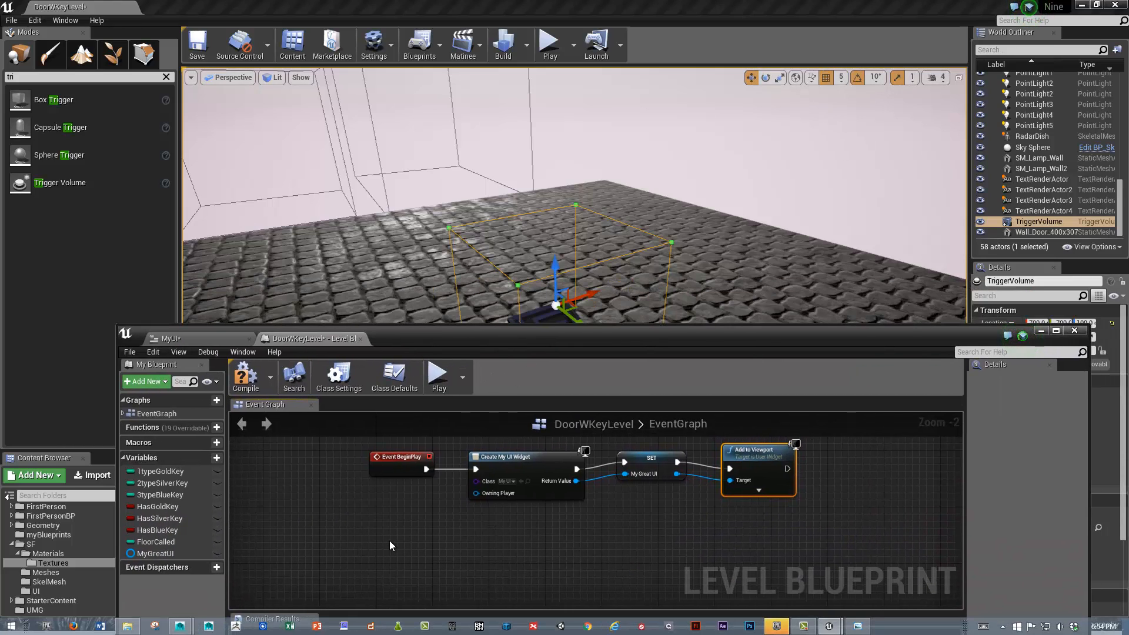
# - Add an OnActorBeginOverlap event for the selected trigger volume to the level graph
pyautogui.rightClick(393, 547)
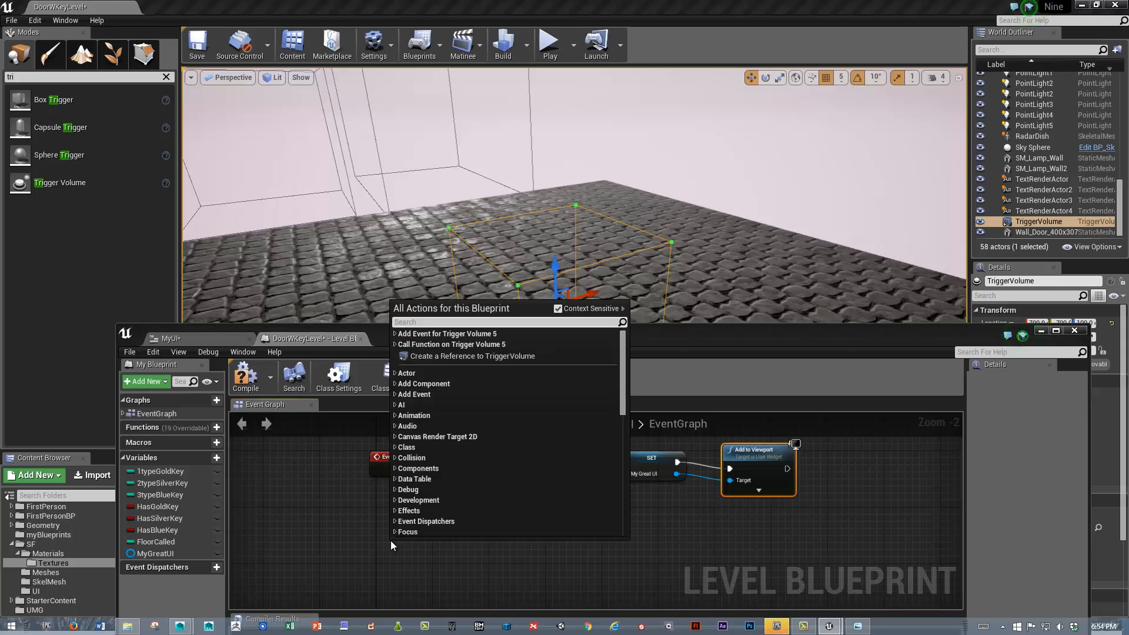
pyautogui.moveTo(414, 395)
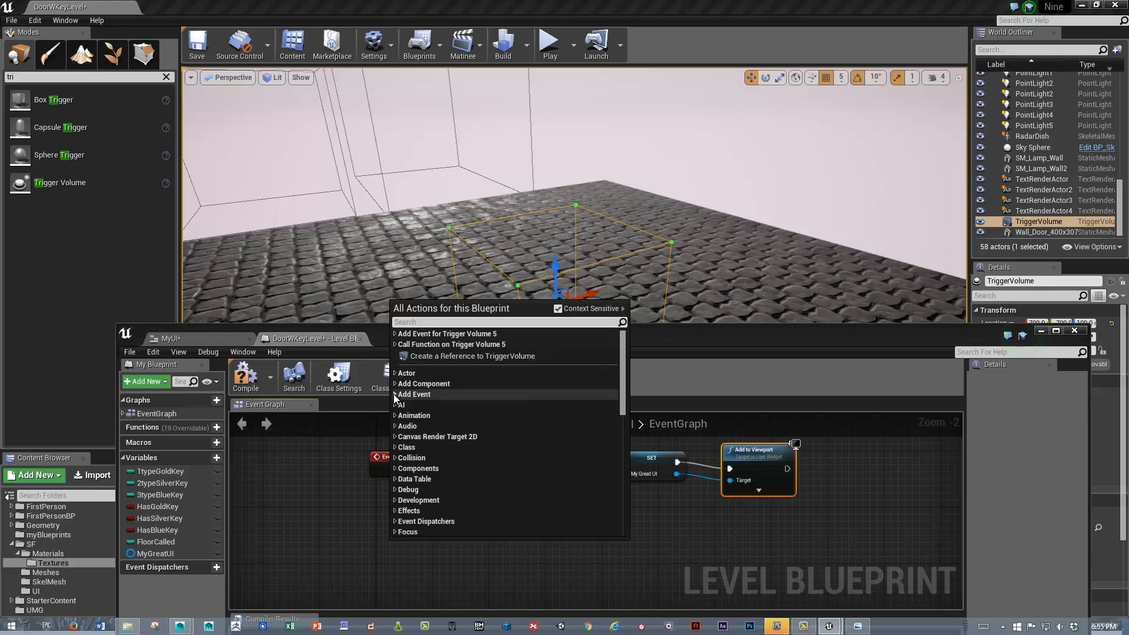
pyautogui.click(412, 394)
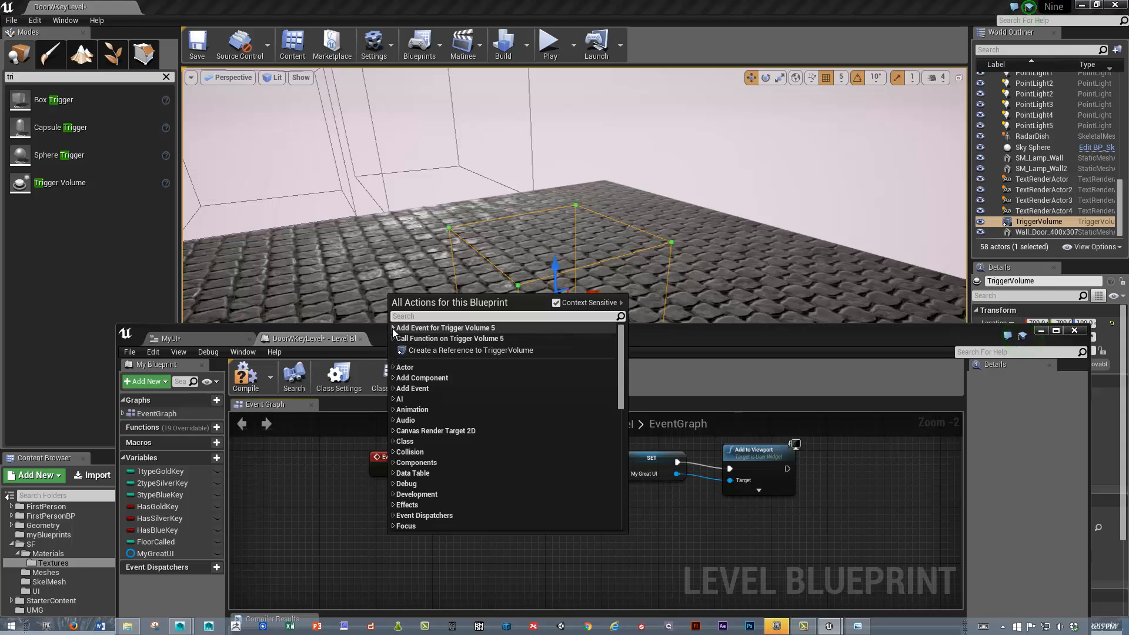
pyautogui.click(445, 328)
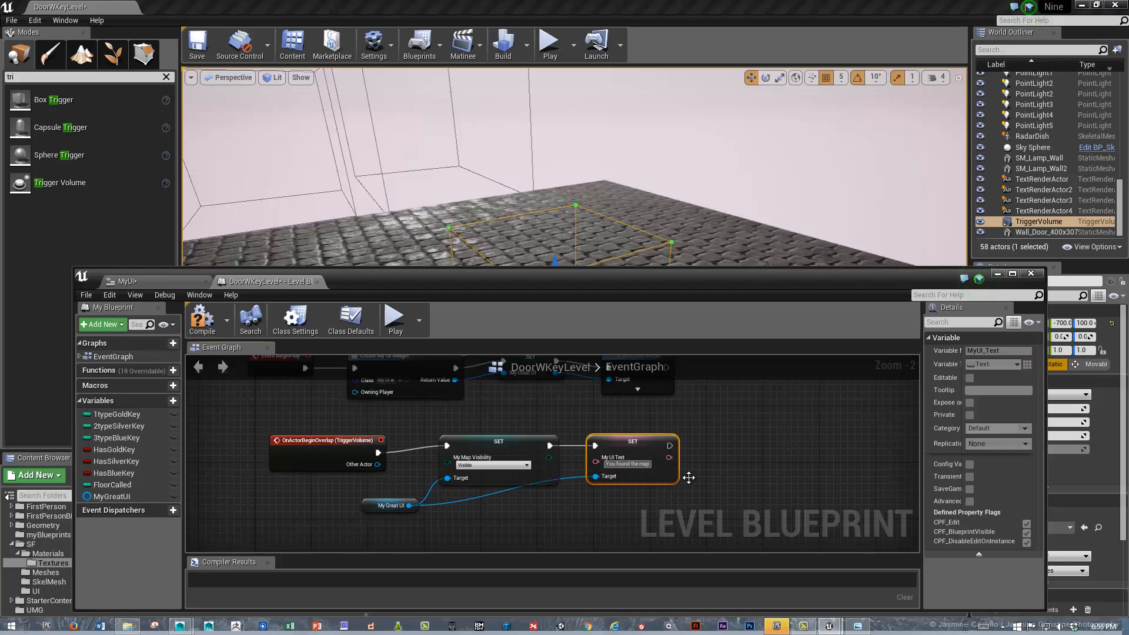
# - Confirm 'You found the map!' as the MyUI_Text value on MyGreatUI and deselect the node
pyautogui.click(703, 473)
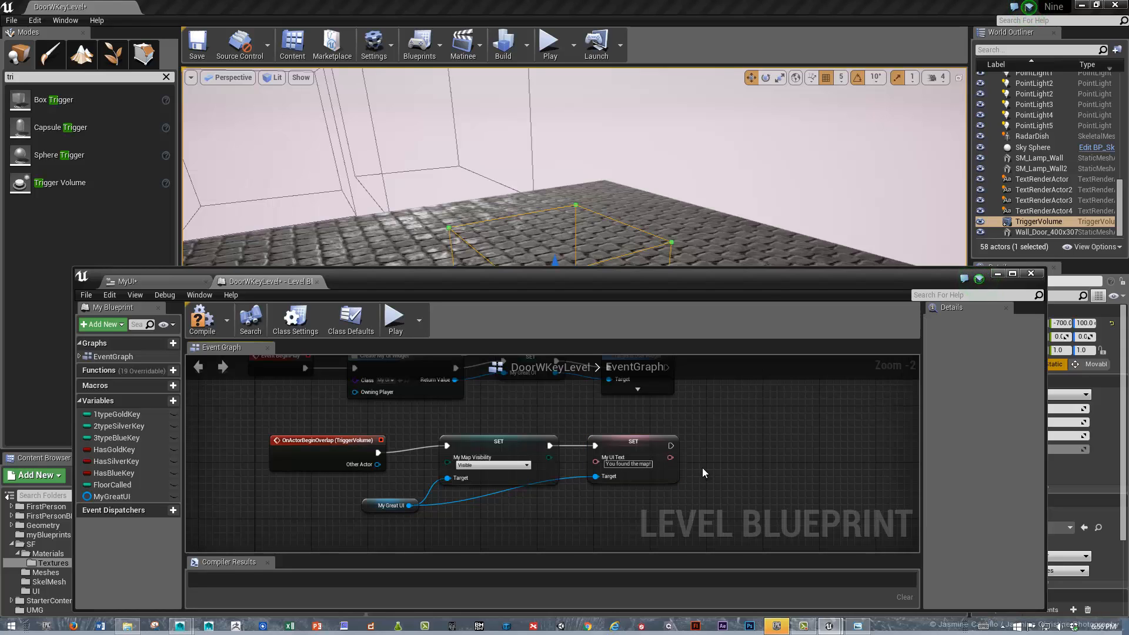
pyautogui.moveTo(576, 288)
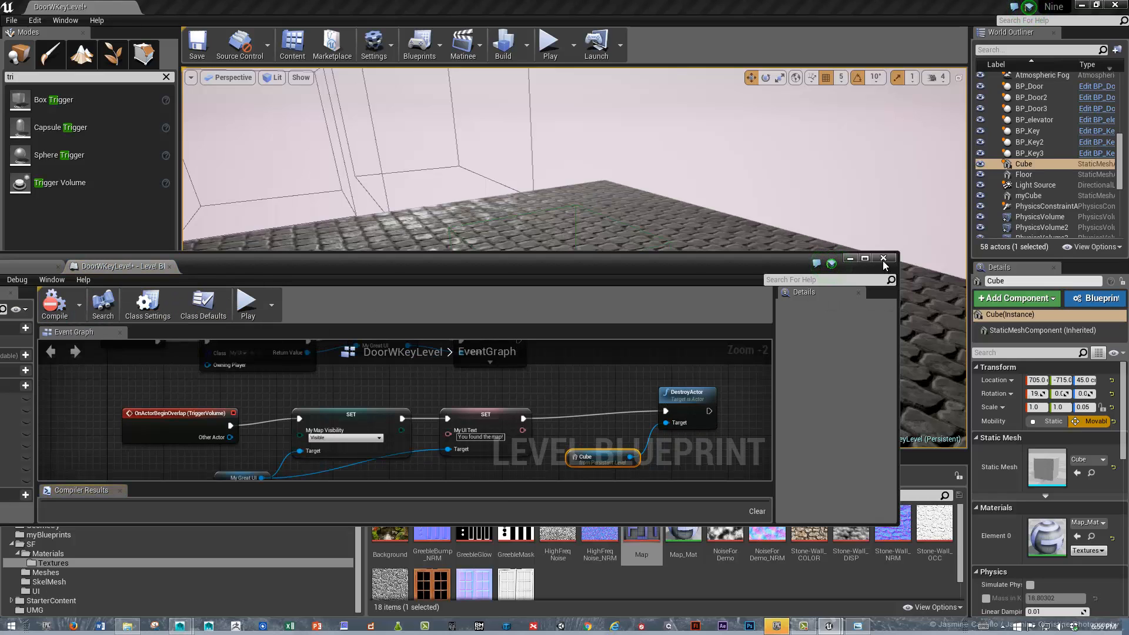
# - Maximize the DoorWKeyLevel blueprint window ready for compiling
pyautogui.click(864, 259)
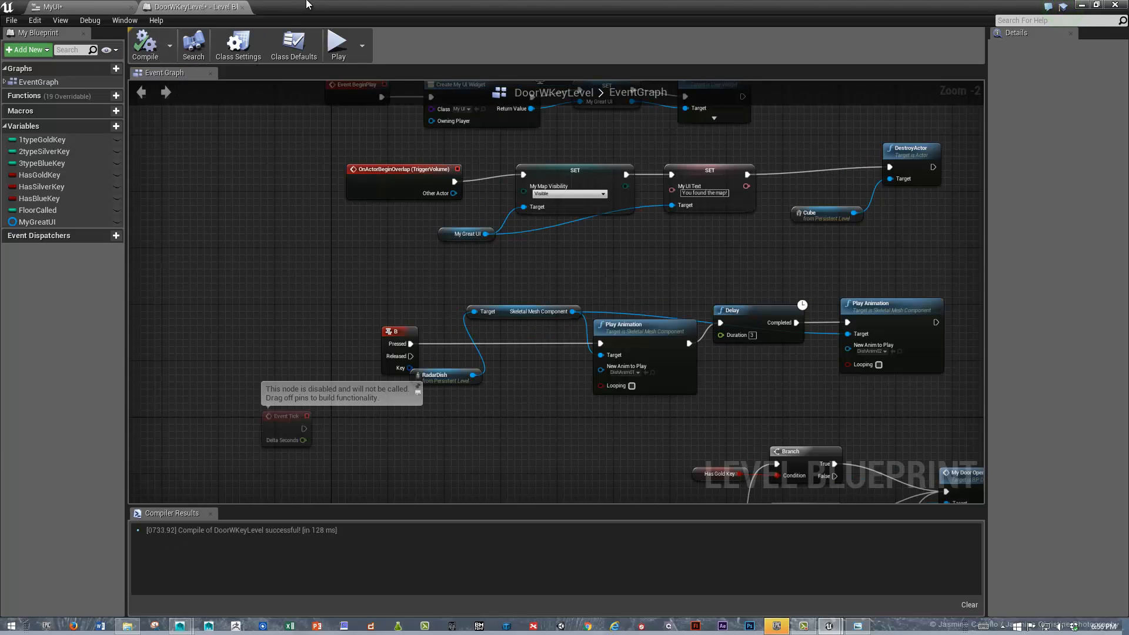